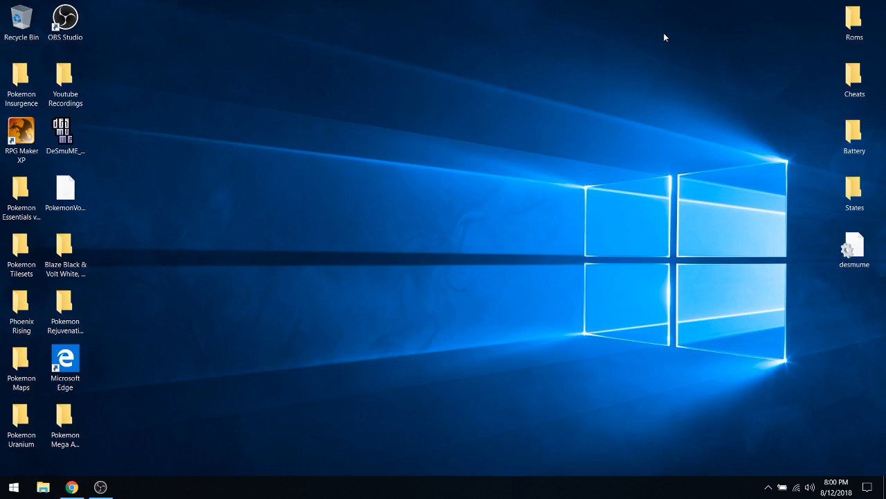
mouse_move(681, 48)
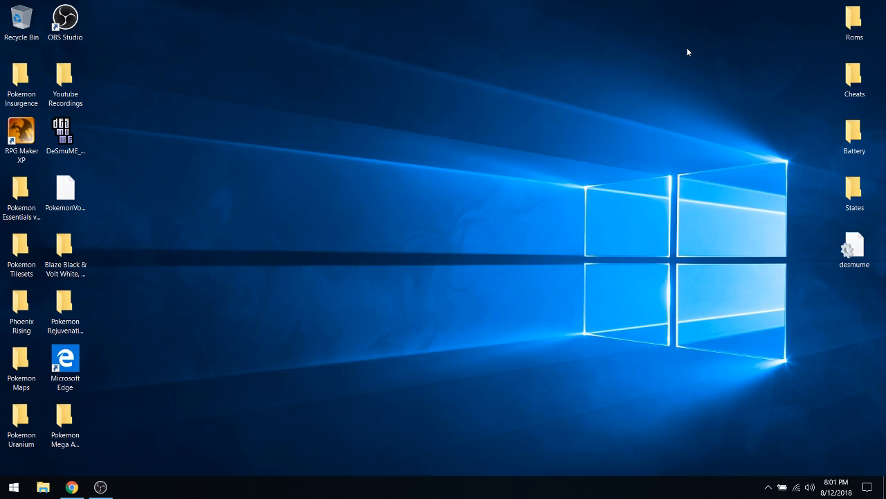
mouse_move(773, 100)
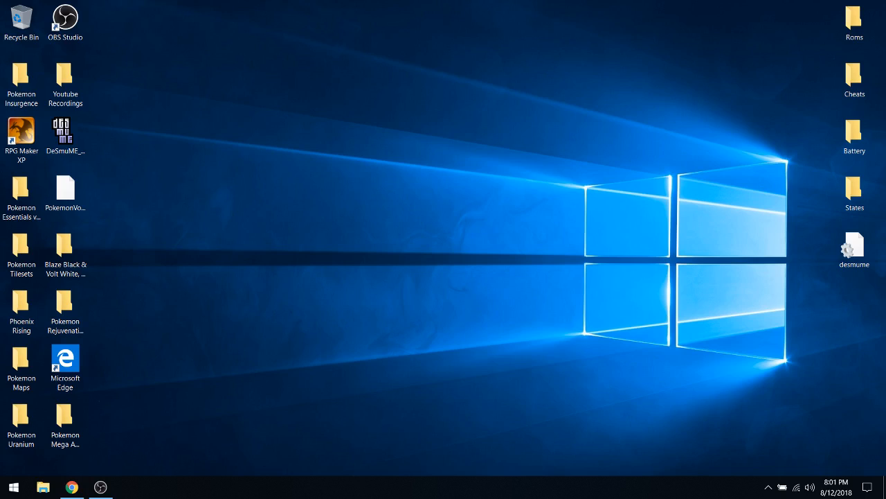
- Launch Chrome and bring up the IGN Kakariko Village wiki page via 'kak'
left_click(72, 488)
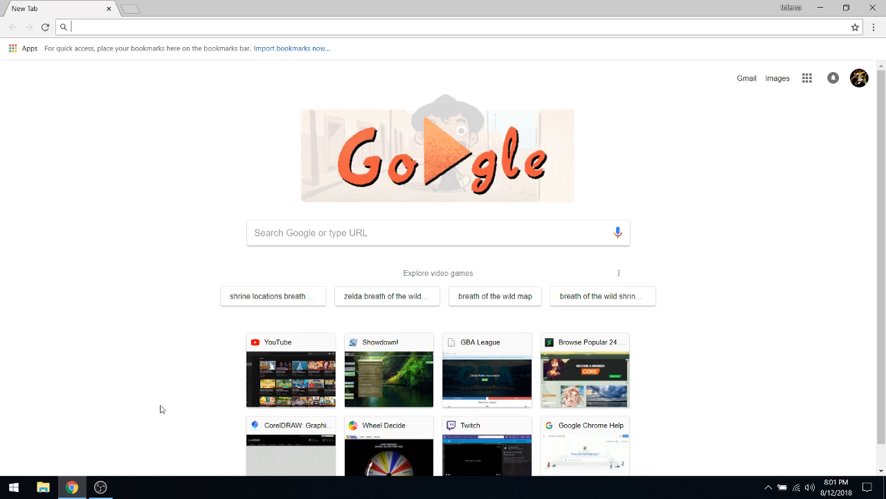
type("kak")
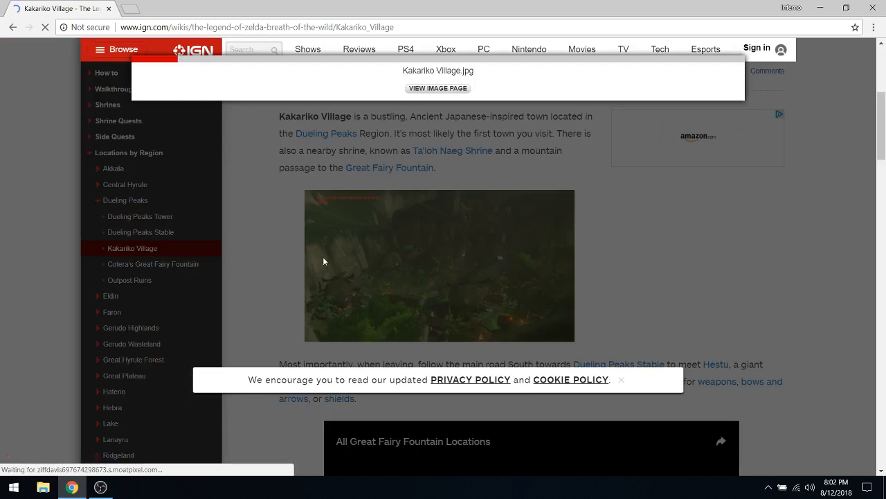
- Enlarge the Kakariko Village screenshot in the page lightbox
left_click(439, 266)
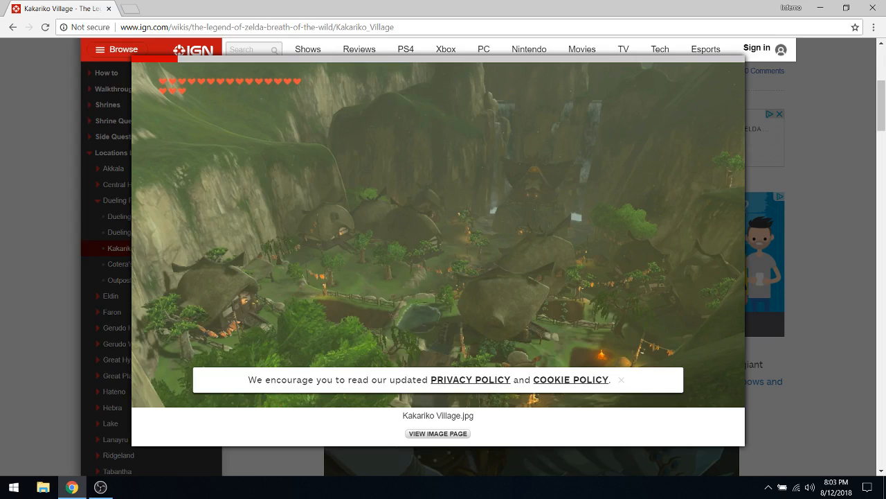
mouse_move(620, 93)
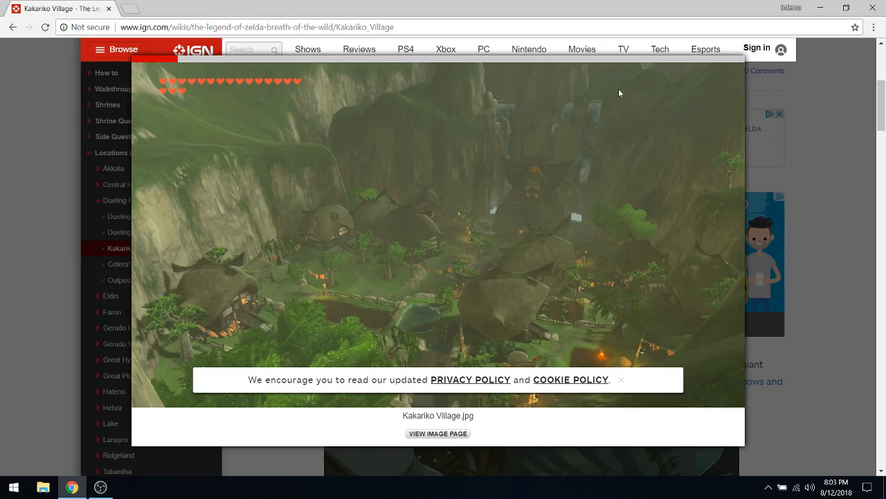
mouse_move(221, 13)
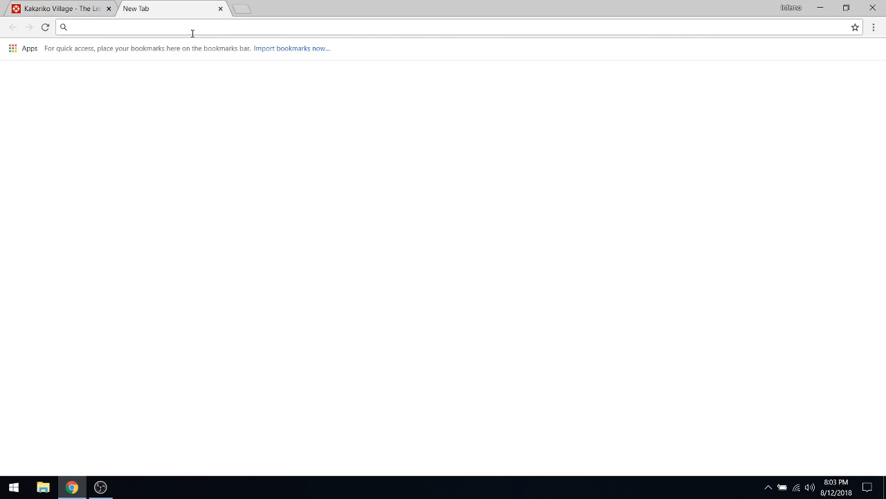
- Search 'gerudo town', open the IGN Gerudo Town wiki page and enlarge its screenshot
type("gerudo town")
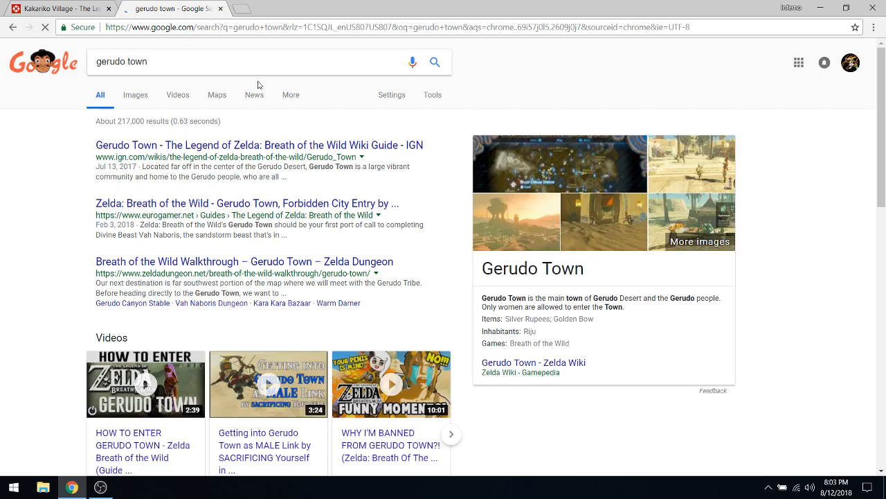
left_click(260, 145)
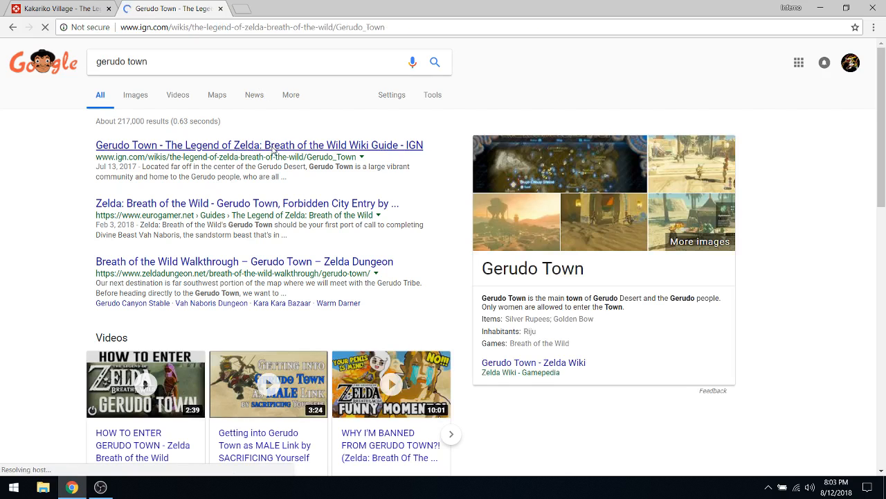
left_click(260, 145)
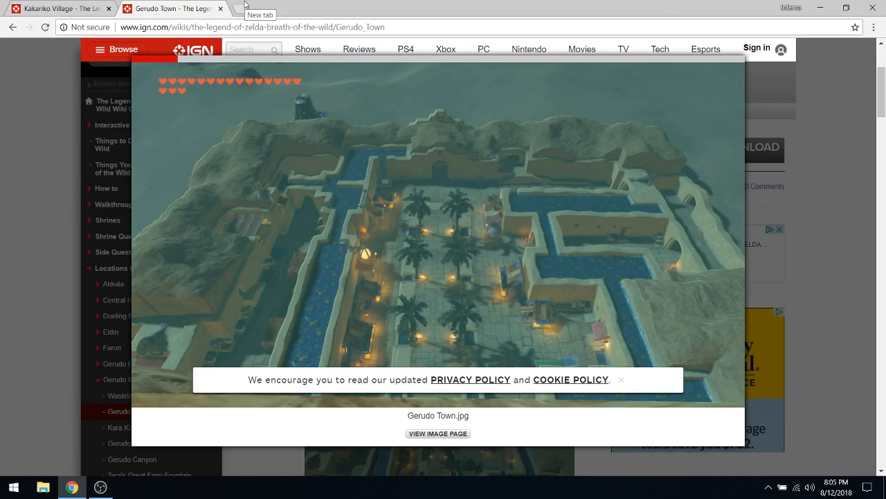
- In a new tab, search 'zoras', open IGN's Zora's Domain page and enlarge its screenshot
left_click(284, 8)
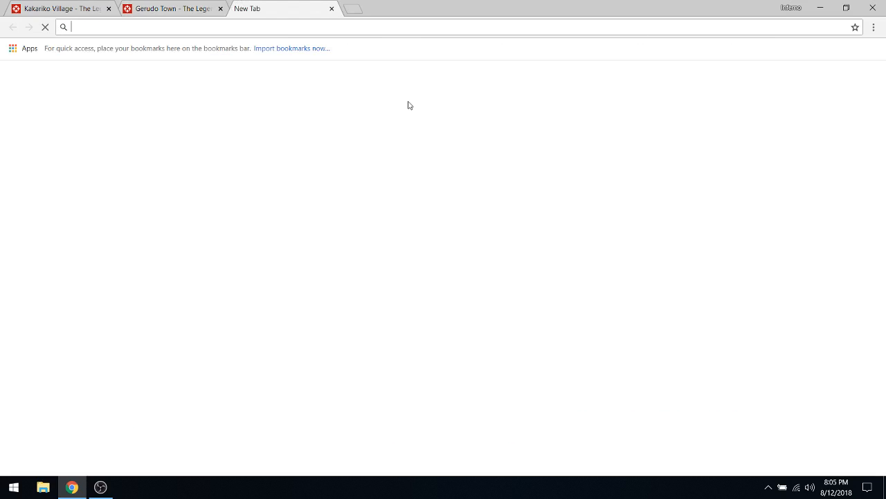
type("zoras+&aqs=chrome.1.69i57j0l5.3083j0j7&sourceid=chrome&ie=UTF-8")
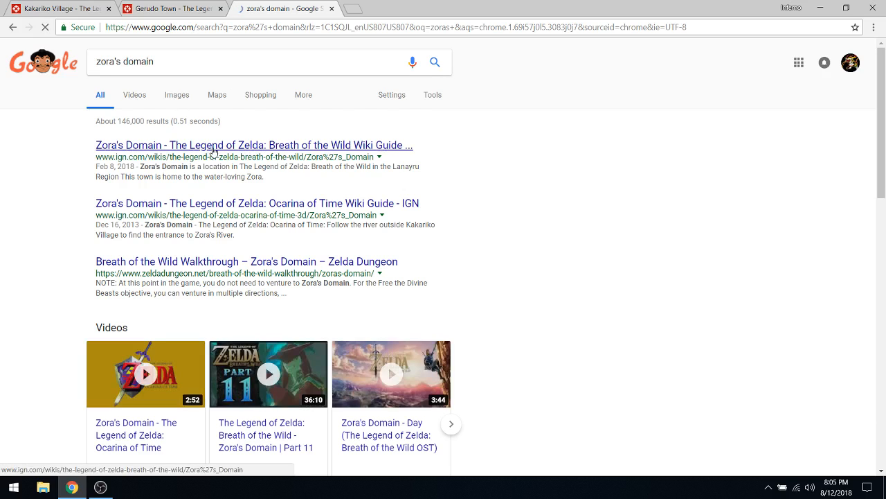
left_click(252, 146)
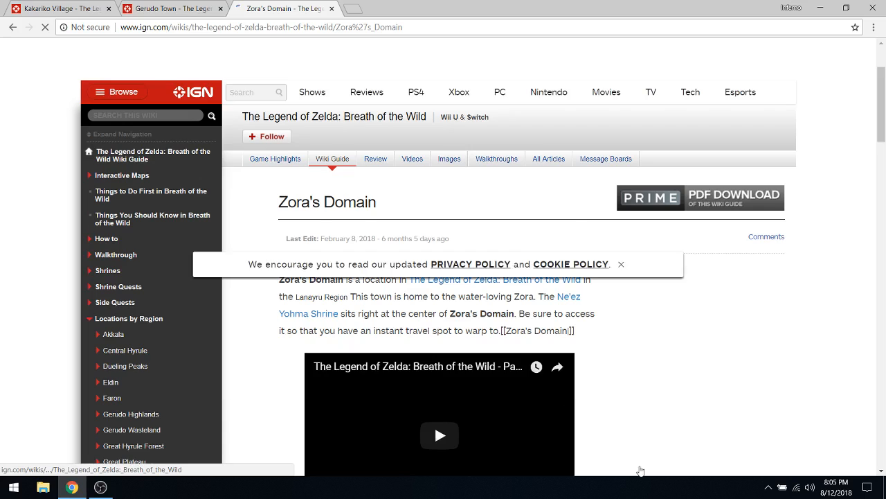
scroll("down", 3)
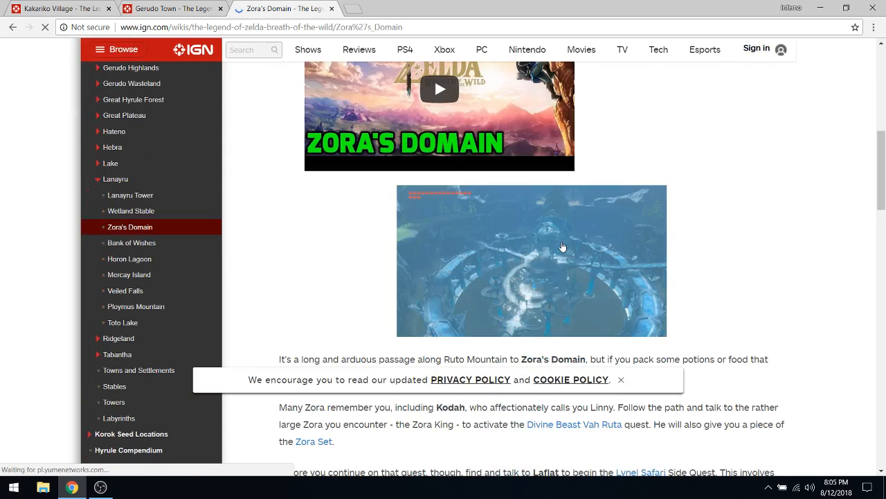
left_click(532, 260)
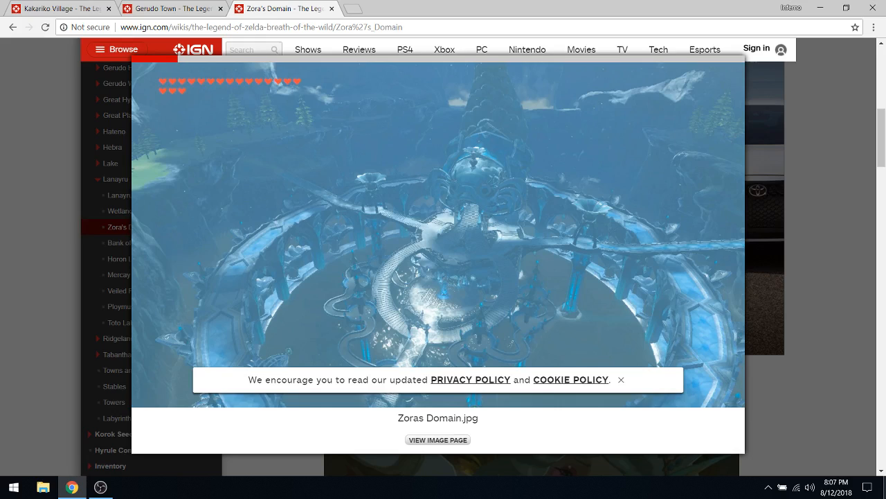
mouse_move(476, 89)
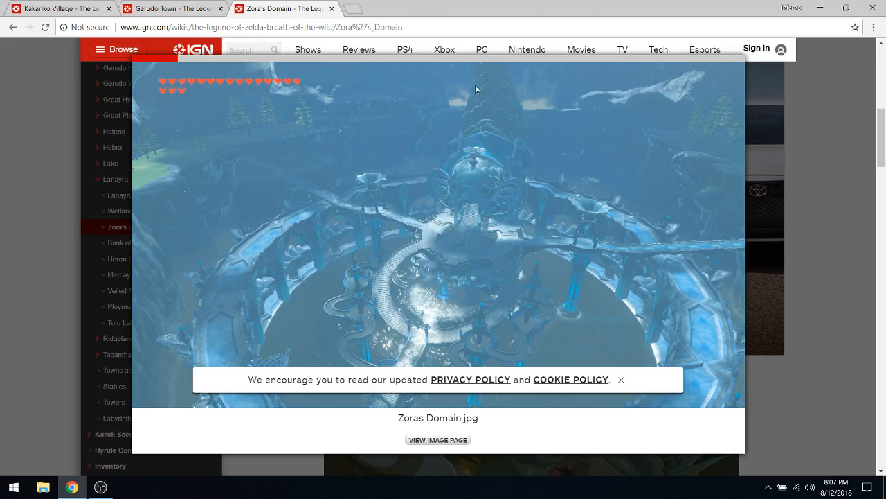
mouse_move(446, 4)
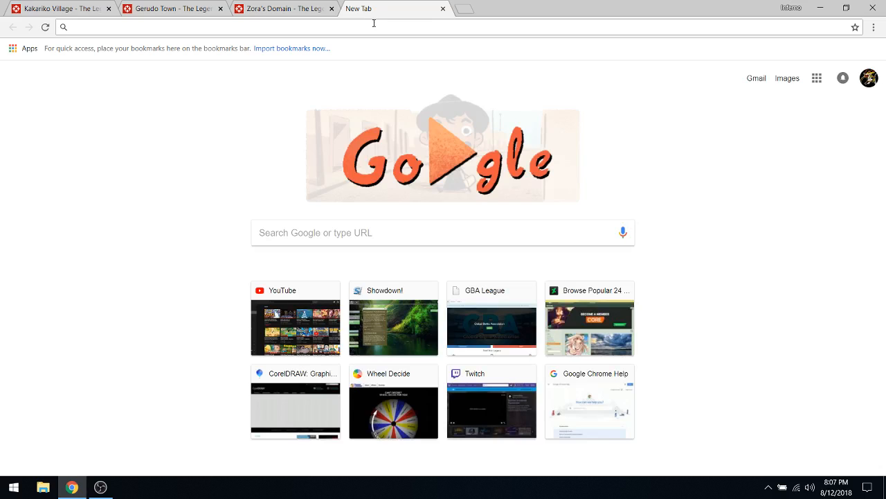
mouse_move(457, 101)
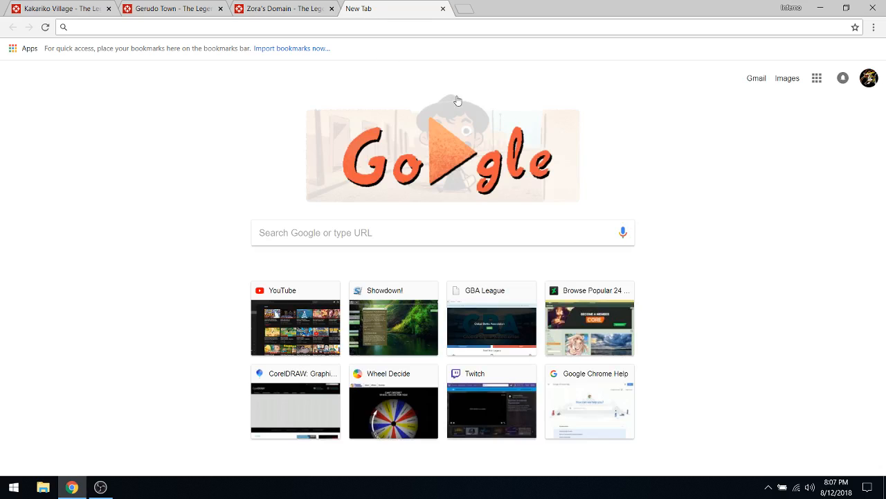
mouse_move(565, 159)
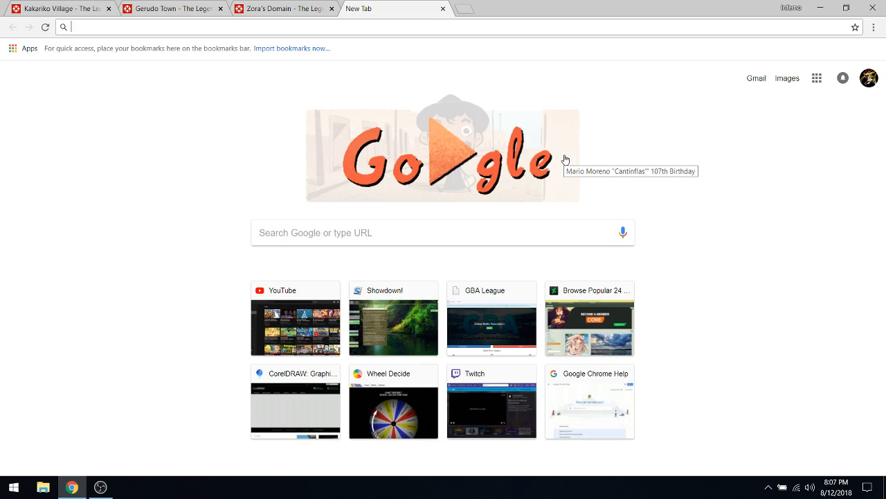
- Search 'rito' and open the IGN Rito Village wiki page in the fourth tab
type("rito")
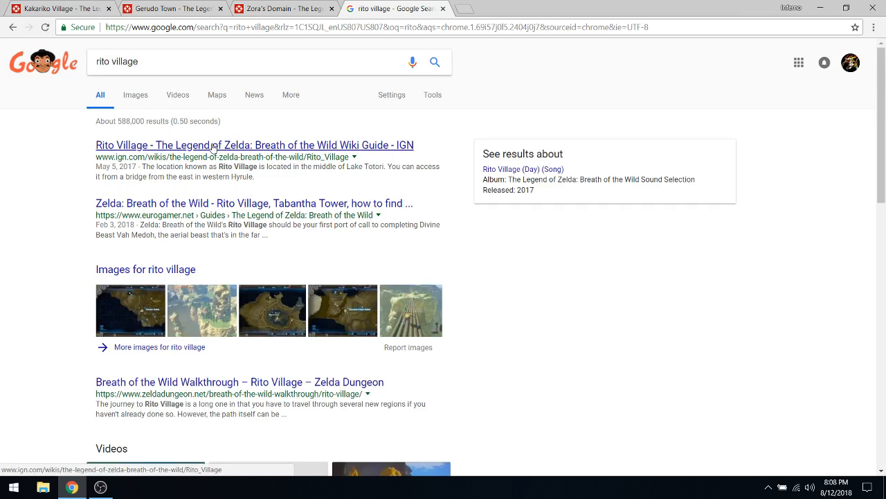
left_click(253, 145)
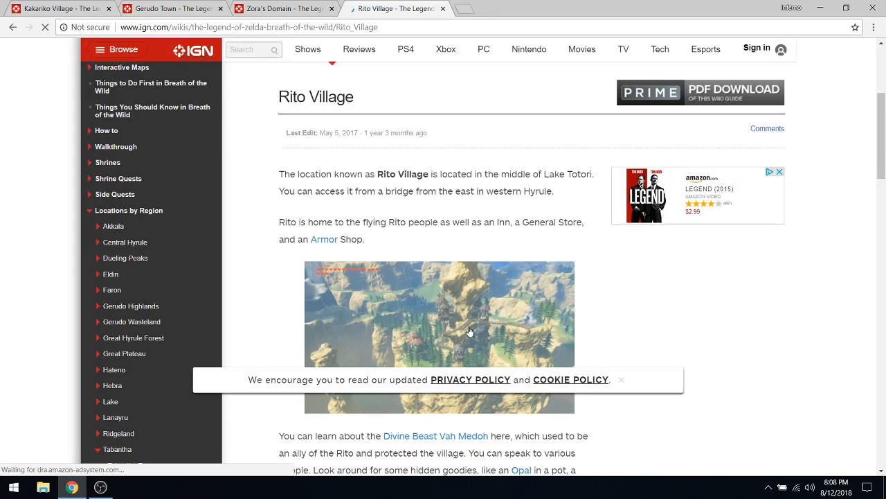
left_click(439, 315)
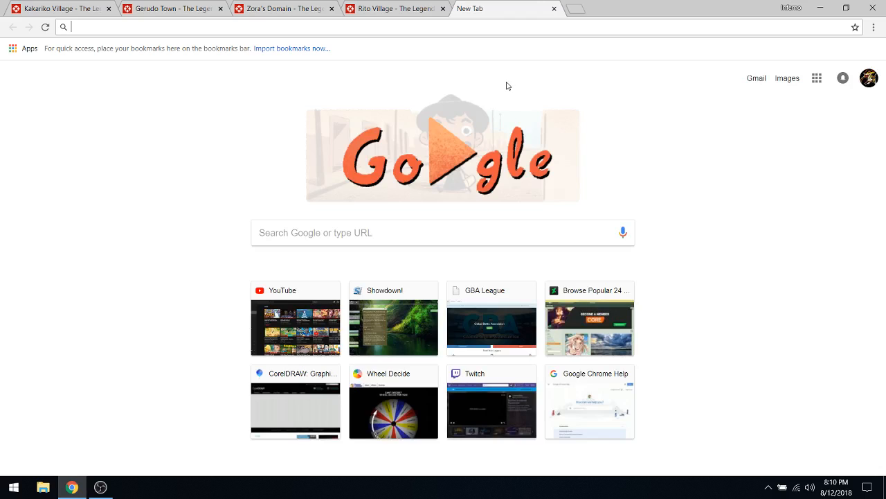
mouse_move(675, 222)
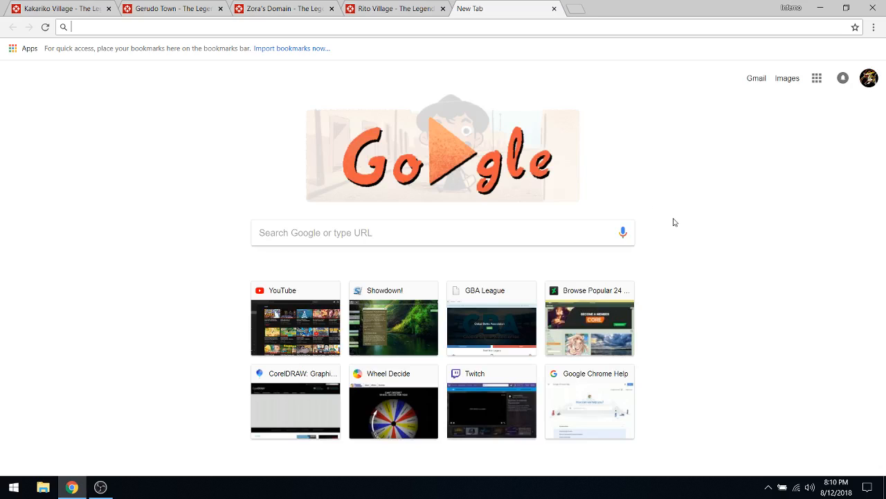
mouse_move(852, 317)
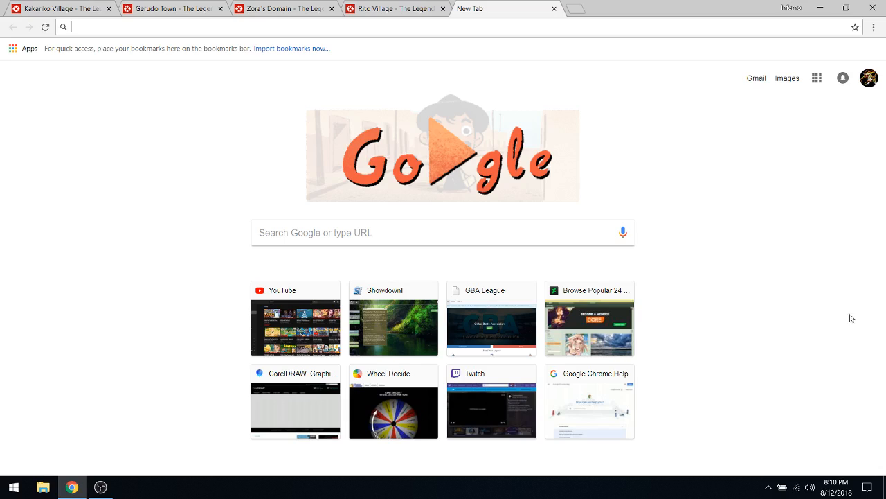
mouse_move(878, 331)
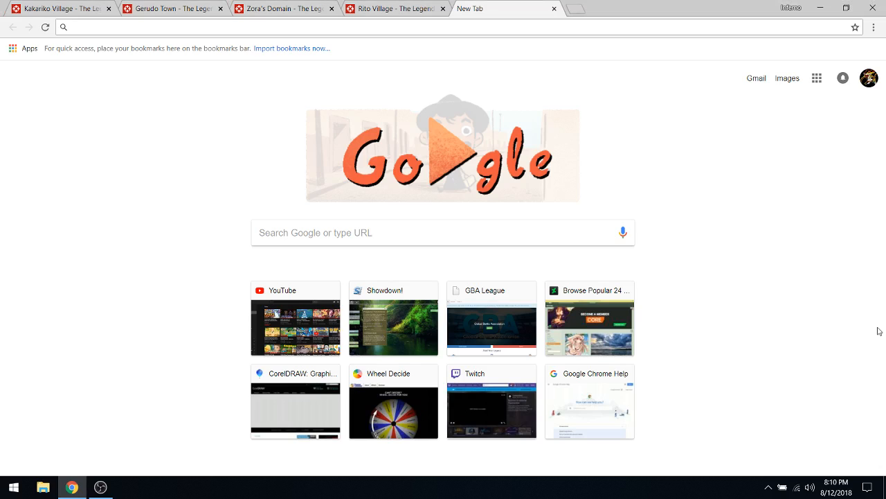
- Leave the new tab's address bar and switch back to the Kakariko Village tab
left_click(273, 27)
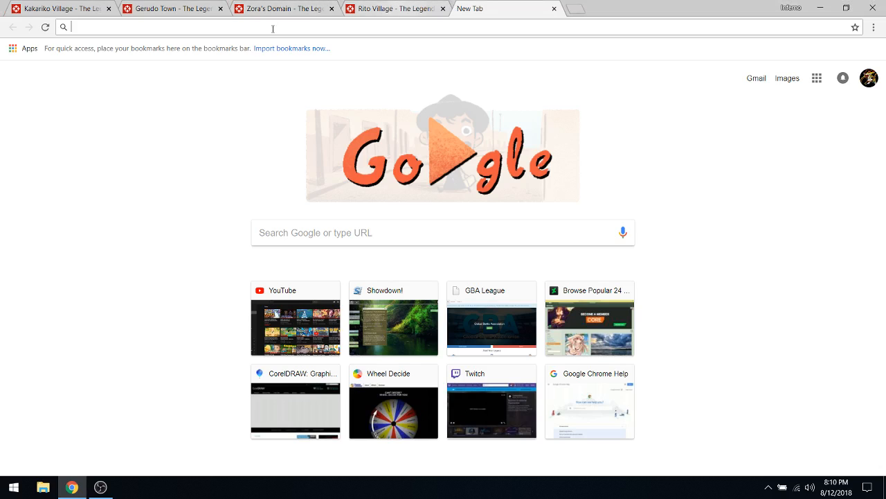
left_click(58, 8)
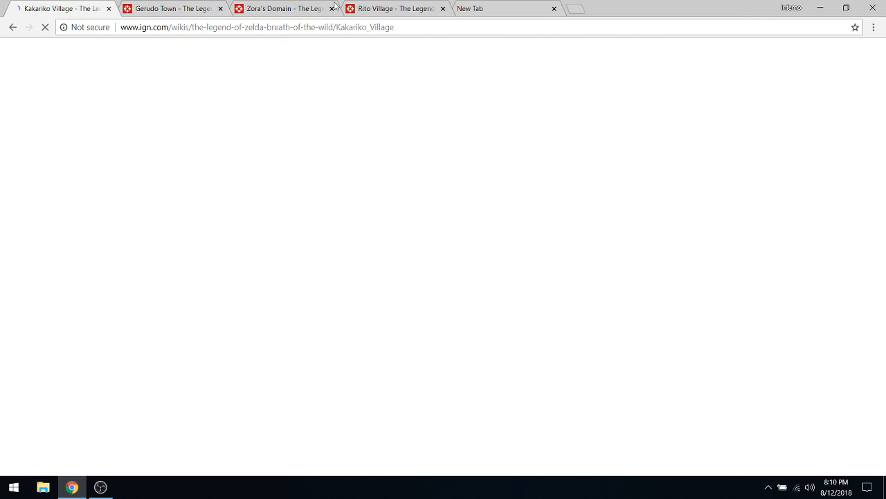
- Return to the blank New Tab page after viewing Kakariko Village
left_click(108, 8)
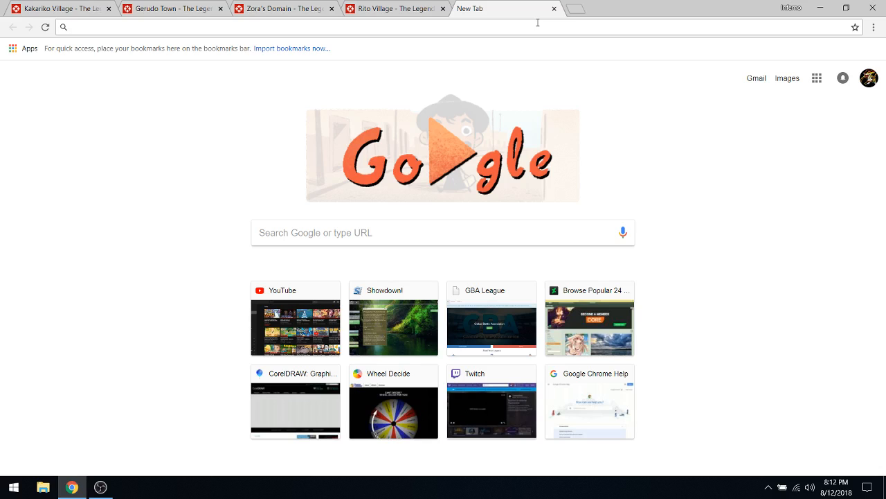
- Search 'Tarrey', open the IGN Tarrey Town wiki page and dismiss the privacy notice
type("Tarrey&aqs=chrome.1.69i57j0l5.3844j0j7&sourceid=chrome&ie=UTF-8")
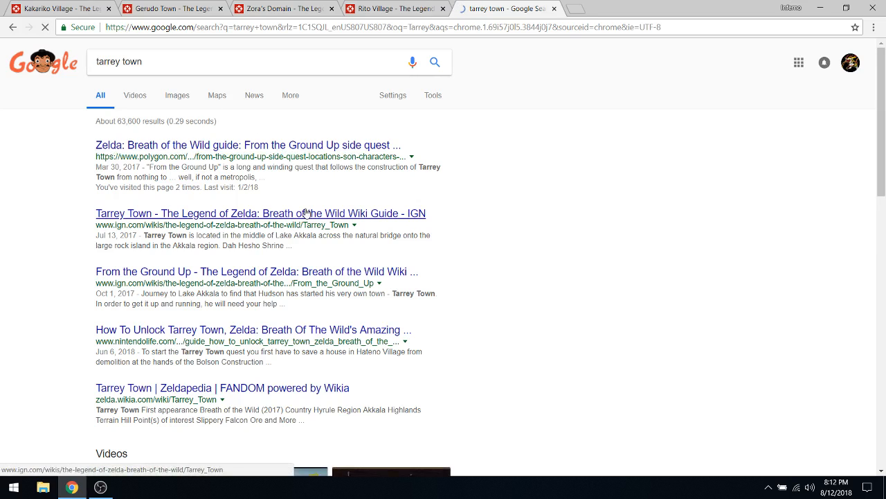
left_click(261, 214)
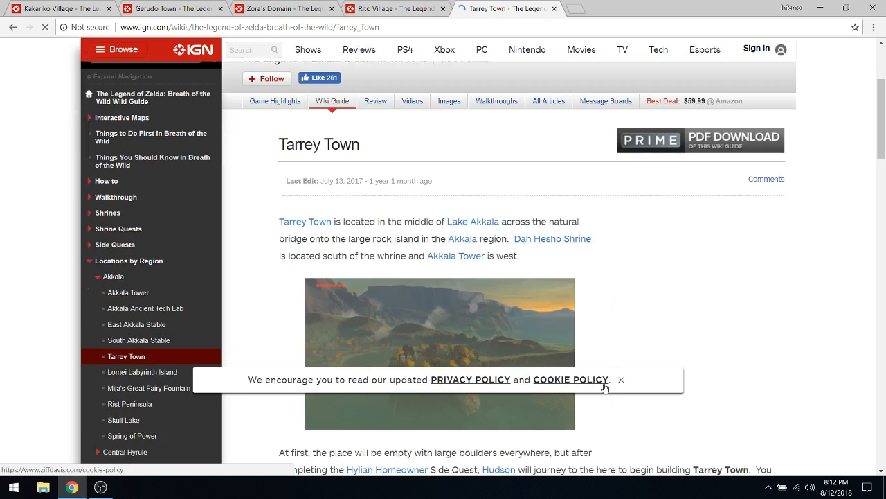
left_click(620, 380)
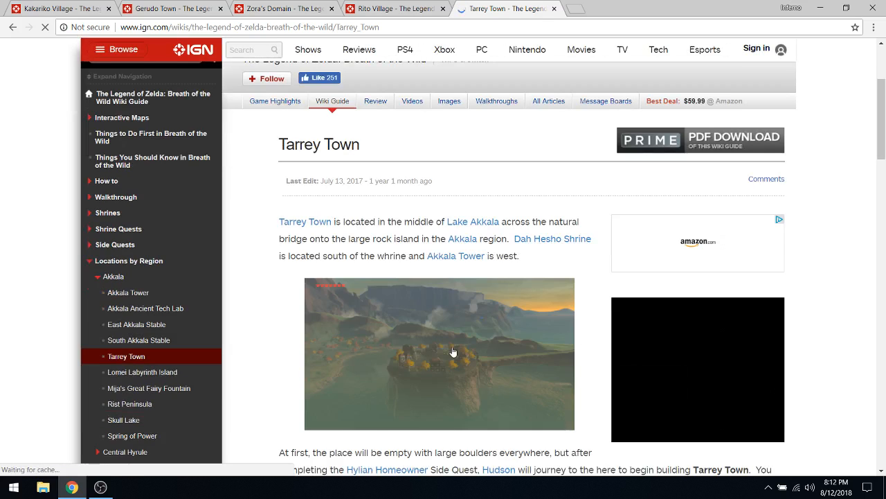
left_click(439, 354)
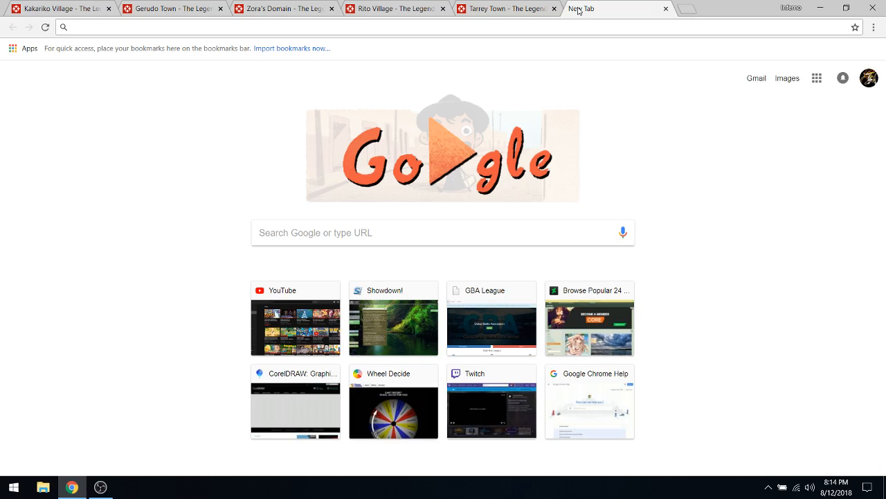
- Search 'lurelin village' from the 'lu' suggestion and open IGN's Lurelin Village wiki page
type("lure")
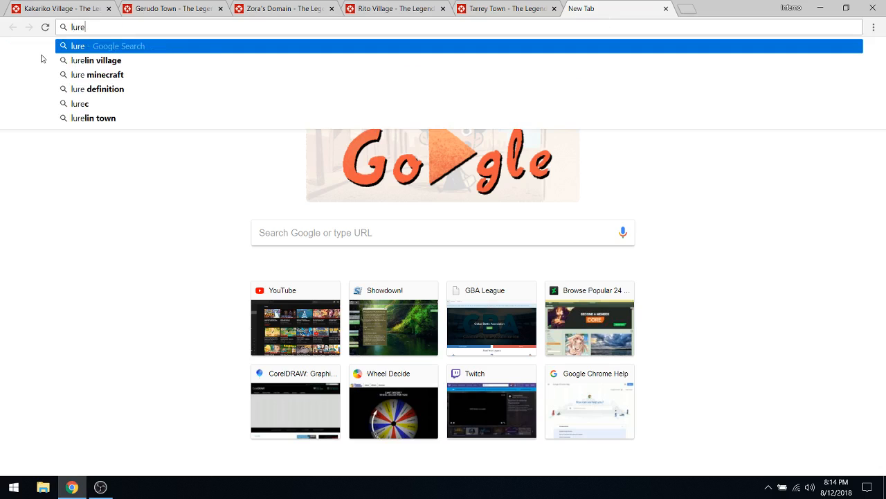
left_click(98, 61)
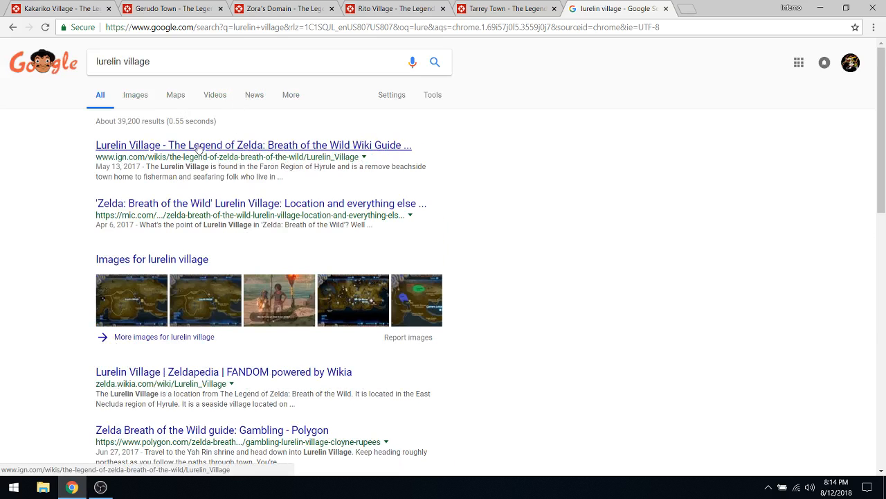
left_click(252, 145)
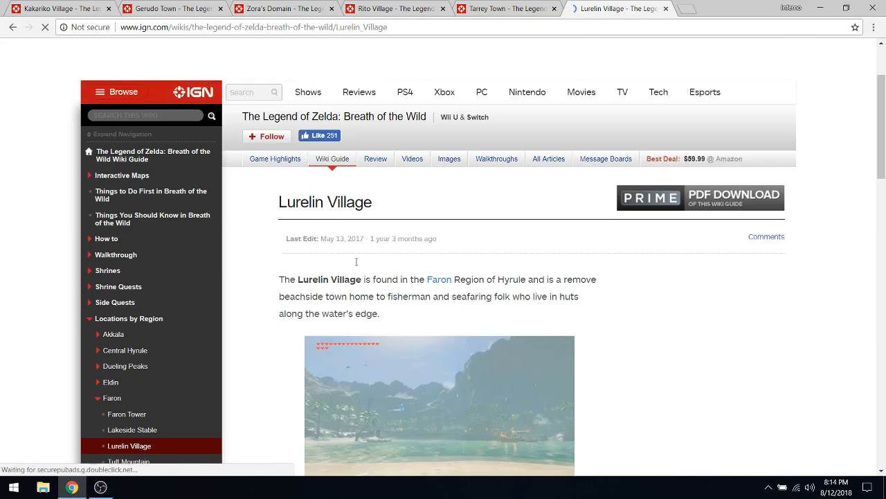
- Enlarge the Lurelin Village beach screenshot over the article
scroll("down", 3)
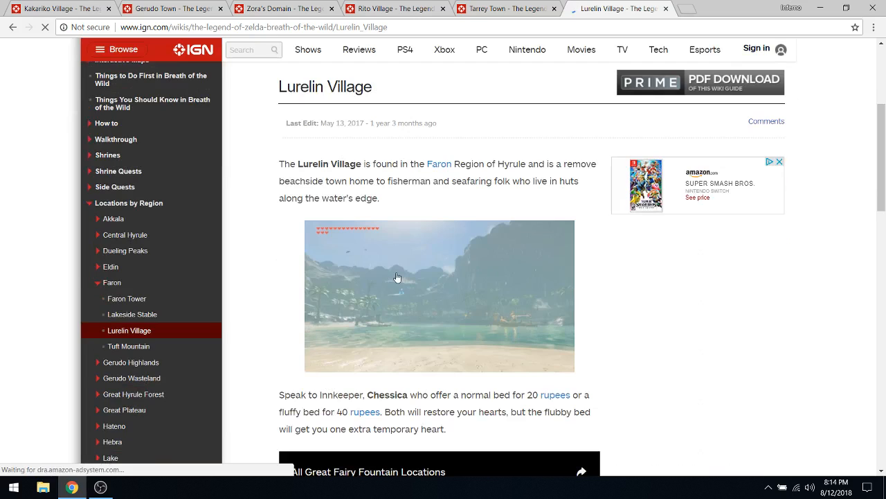
left_click(439, 297)
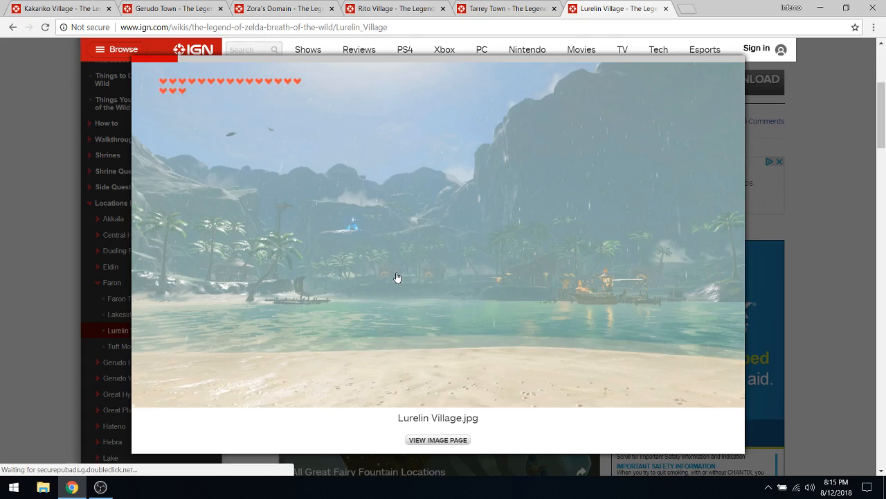
- Scroll down the enlarged Lurelin Village beach screenshot without closing the lightbox
scroll("down", 3)
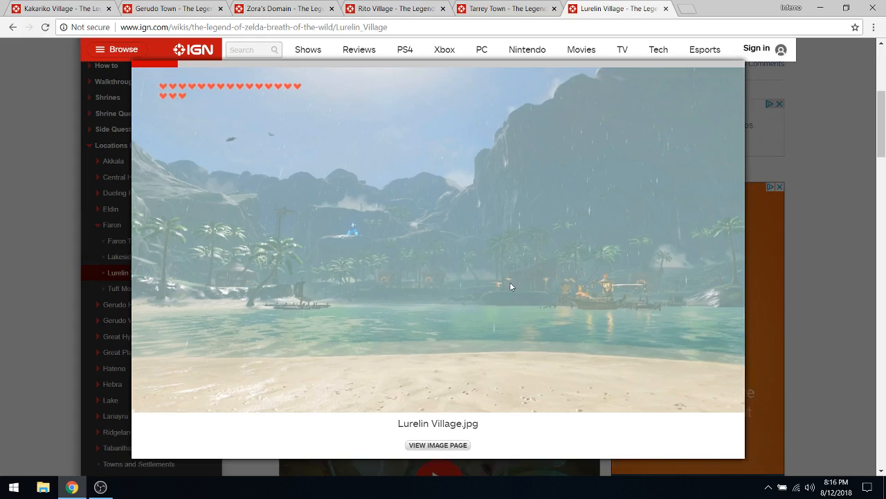
mouse_move(587, 219)
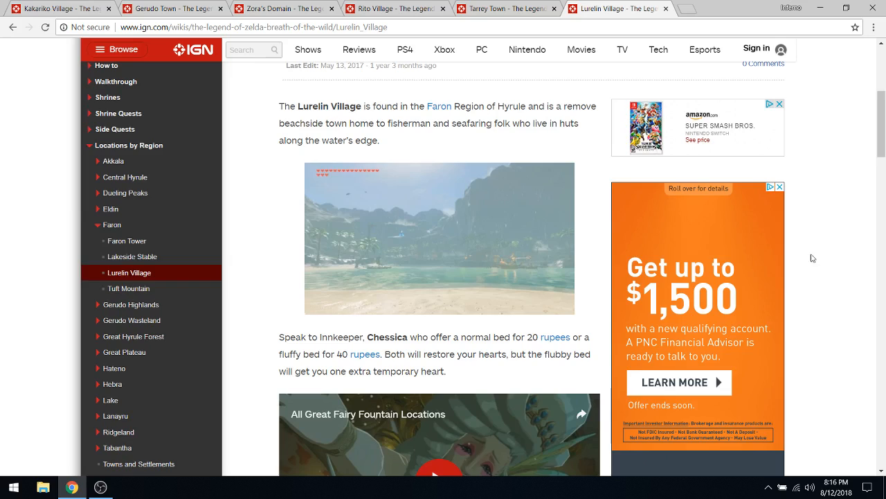
scroll("down", 3)
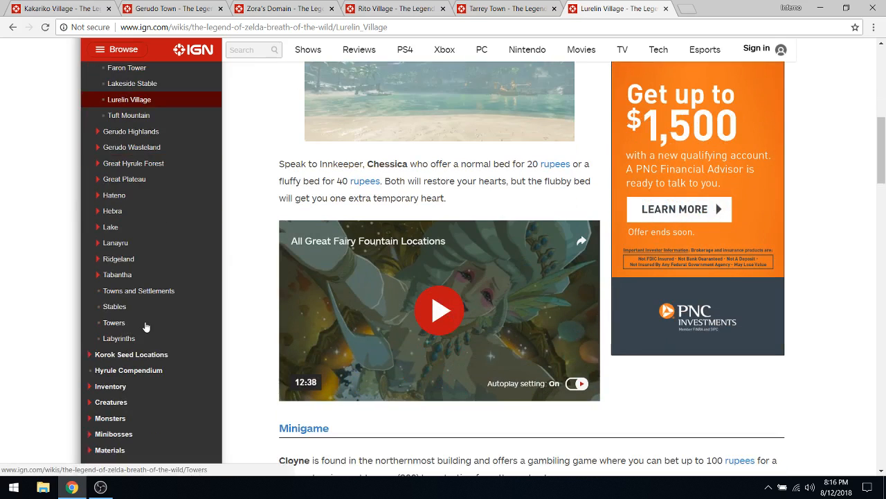
mouse_move(138, 317)
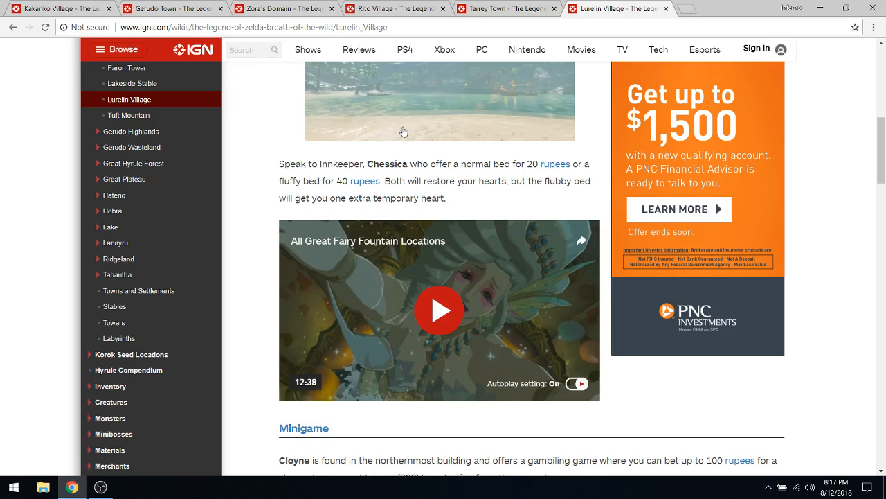
scroll("up", 3)
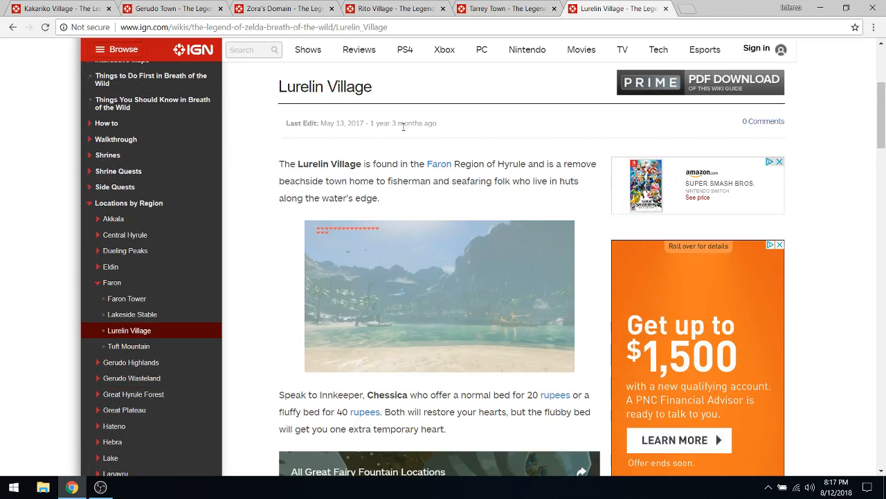
scroll("down", 3)
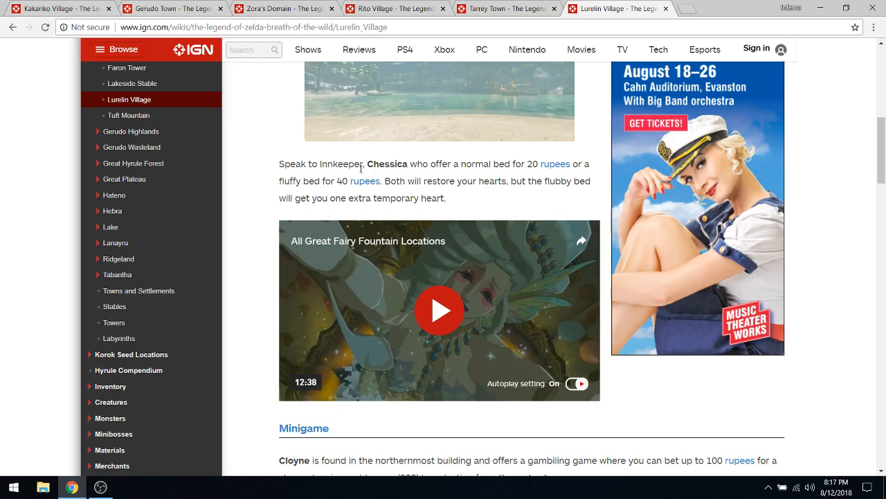
scroll("down", 3)
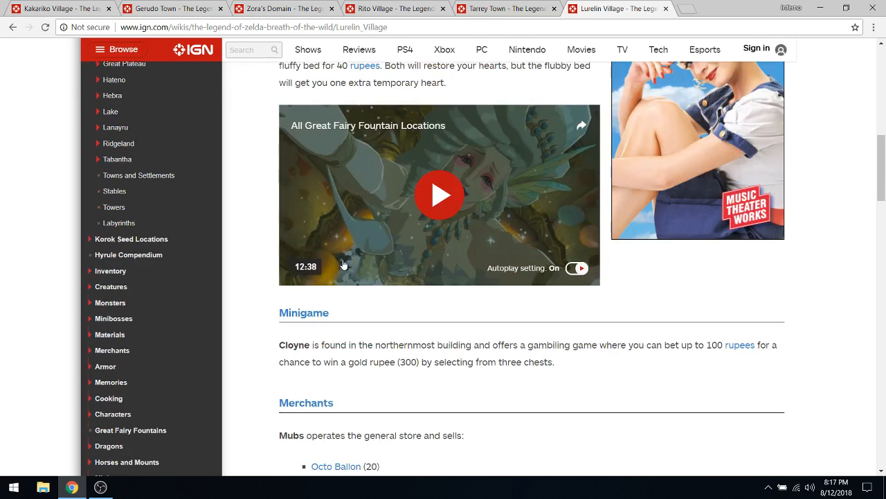
scroll("down", 3)
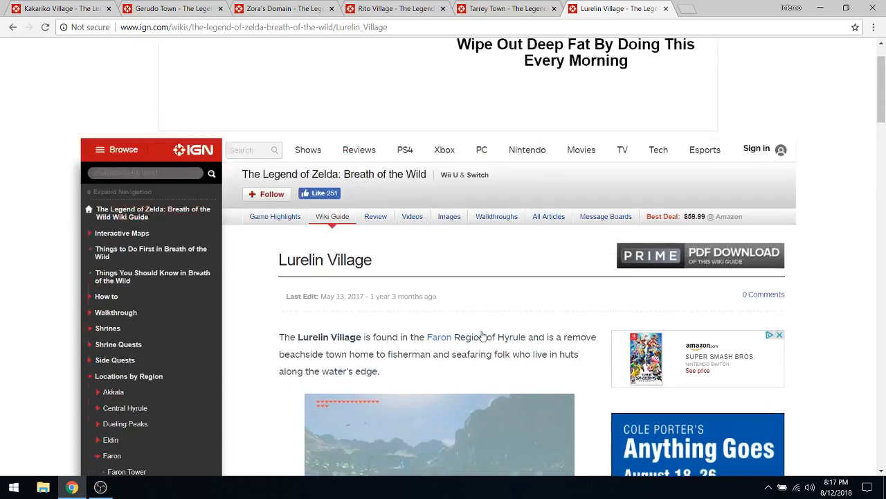
scroll("down", 3)
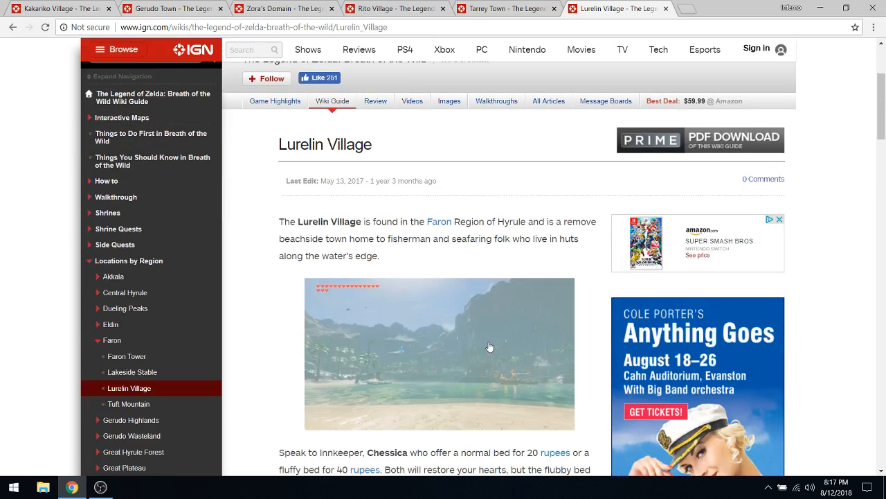
scroll("down", 3)
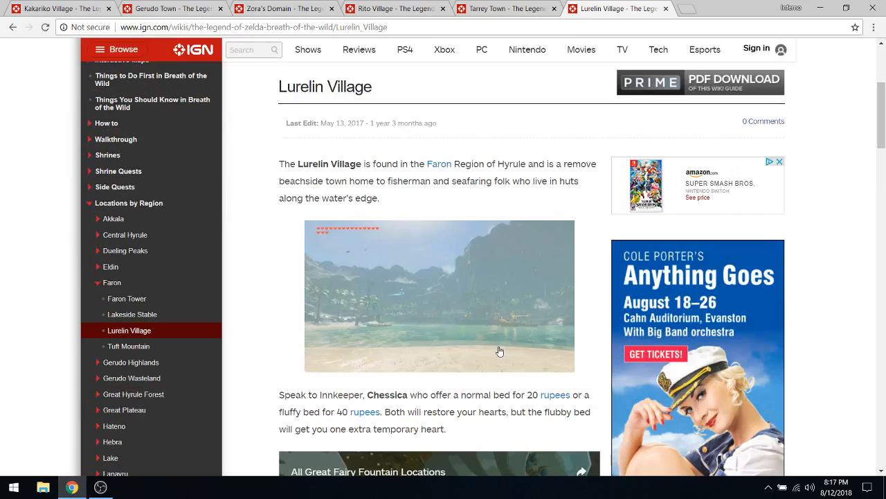